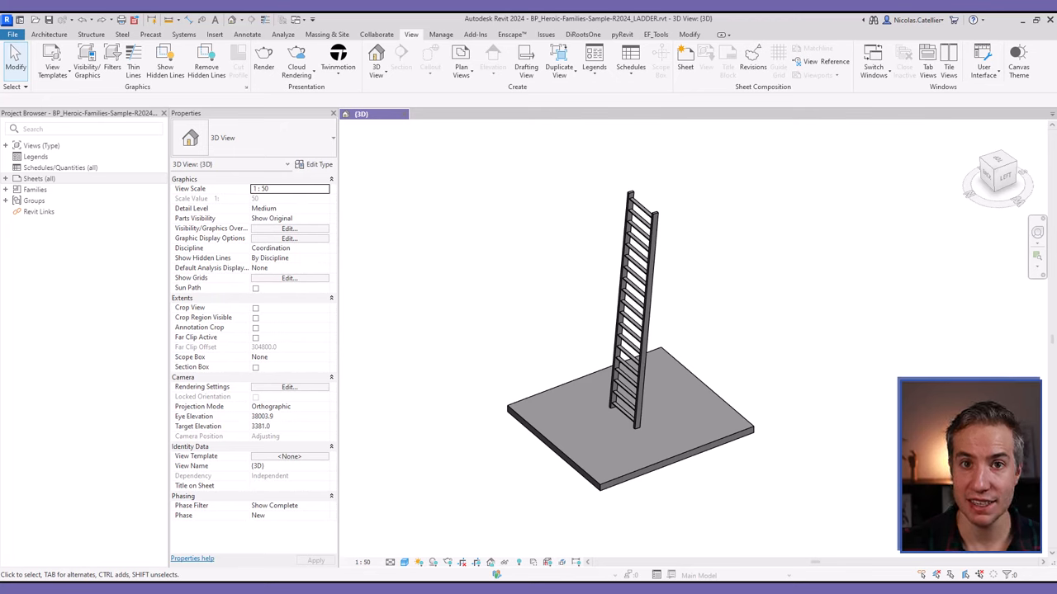
Select the test ladder and set its type Angle parameter to 20, applying the tilt
{"action": "left_click", "coordinate": [641, 265]}
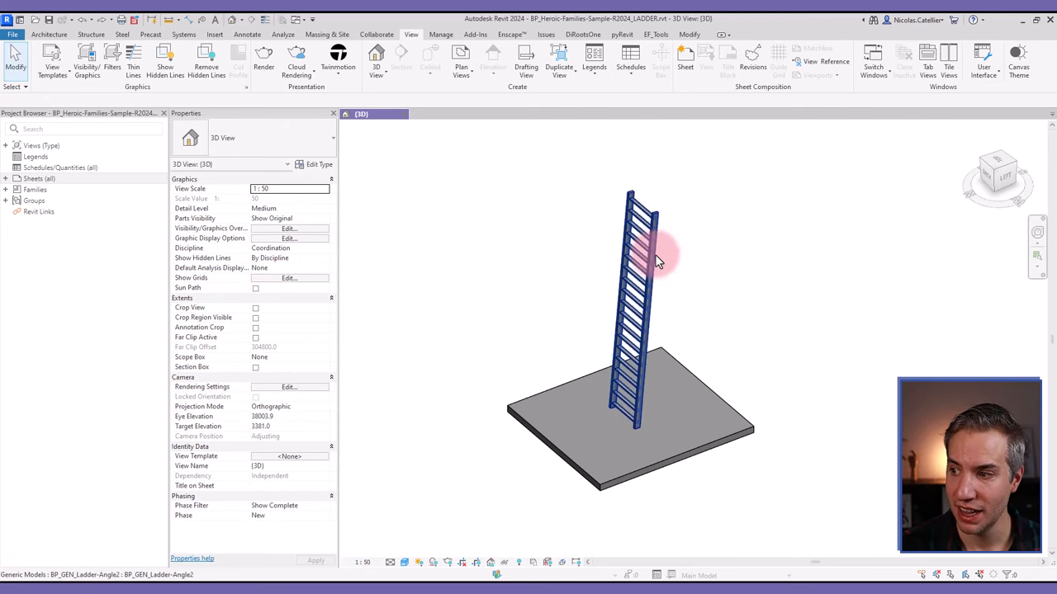
{"action": "left_click", "coordinate": [636, 264]}
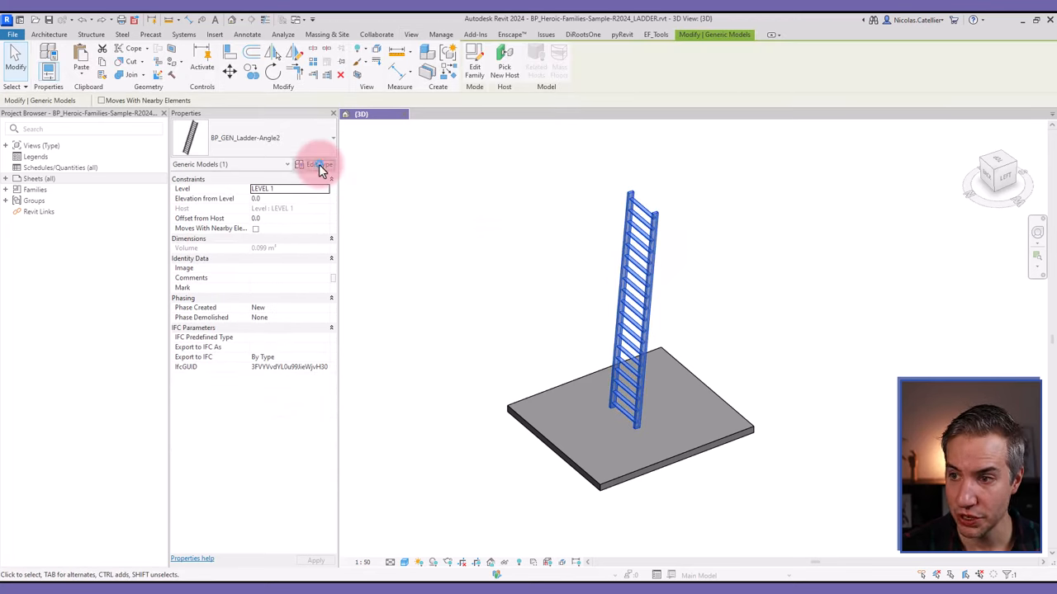
{"action": "left_click", "coordinate": [307, 163]}
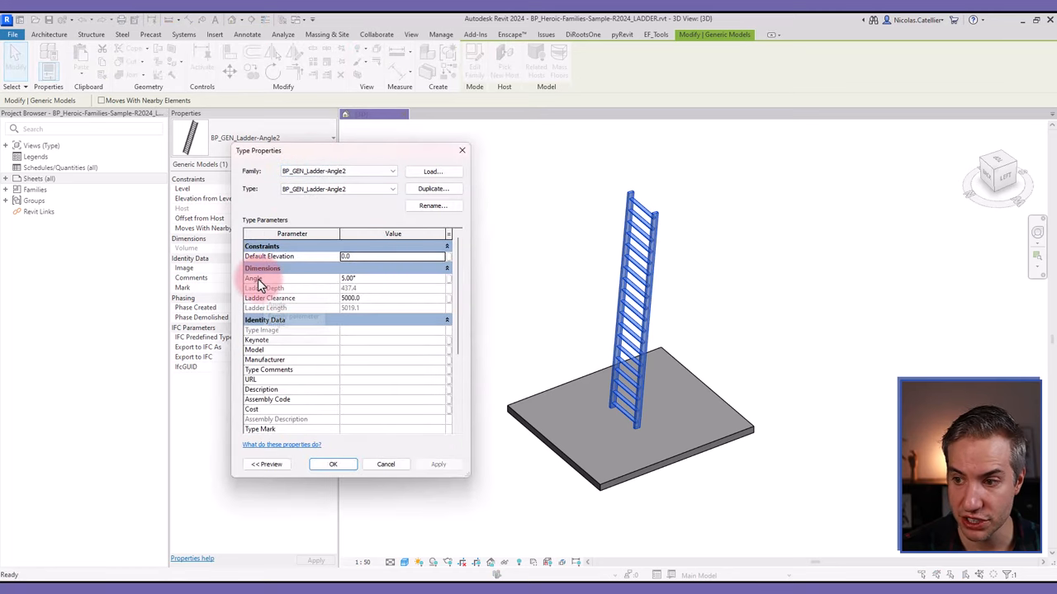
{"action": "mouse_move", "coordinate": [284, 308]}
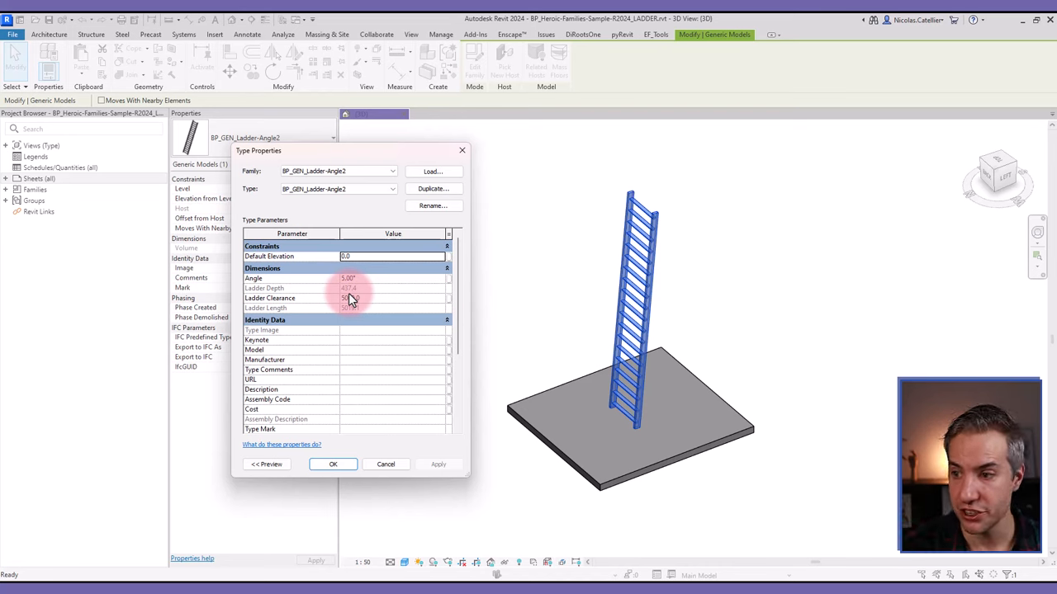
{"action": "left_click", "coordinate": [366, 278]}
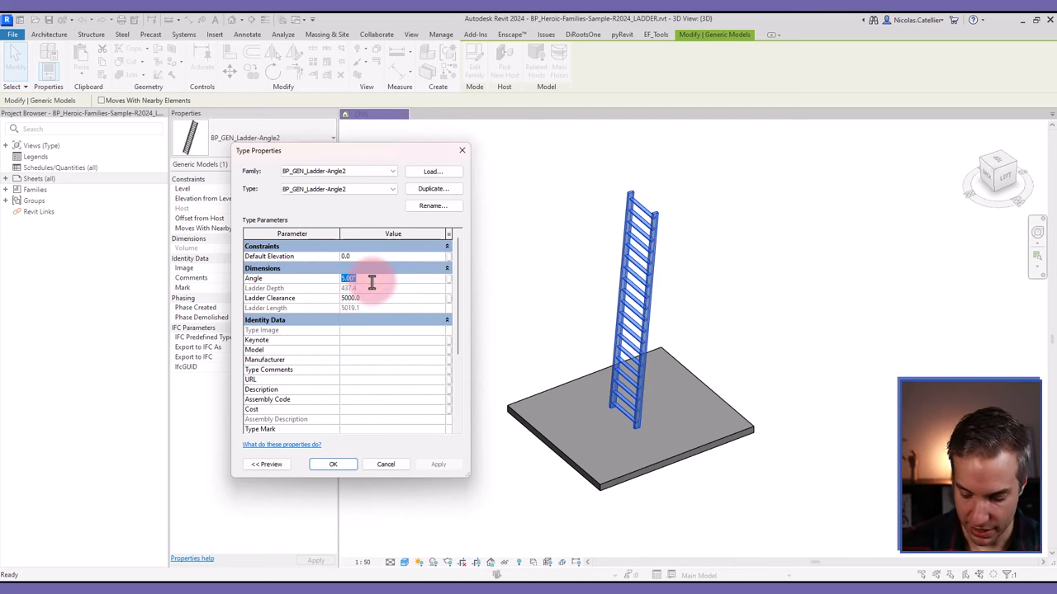
{"action": "type", "text": "20"}
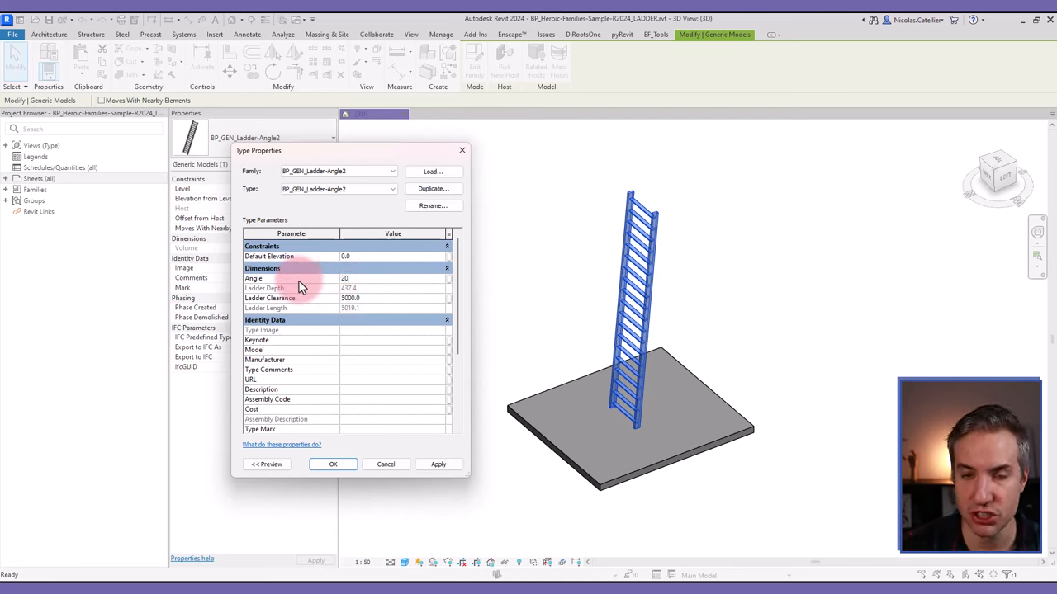
{"action": "left_click", "coordinate": [376, 298]}
{"action": "type", "text": "5600"}
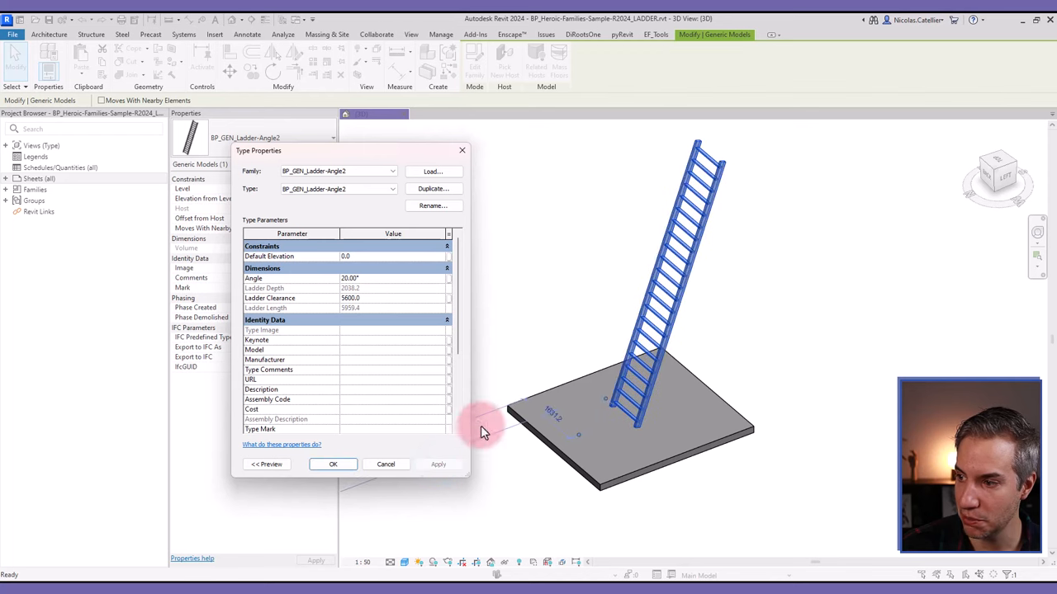
{"action": "mouse_move", "coordinate": [687, 213]}
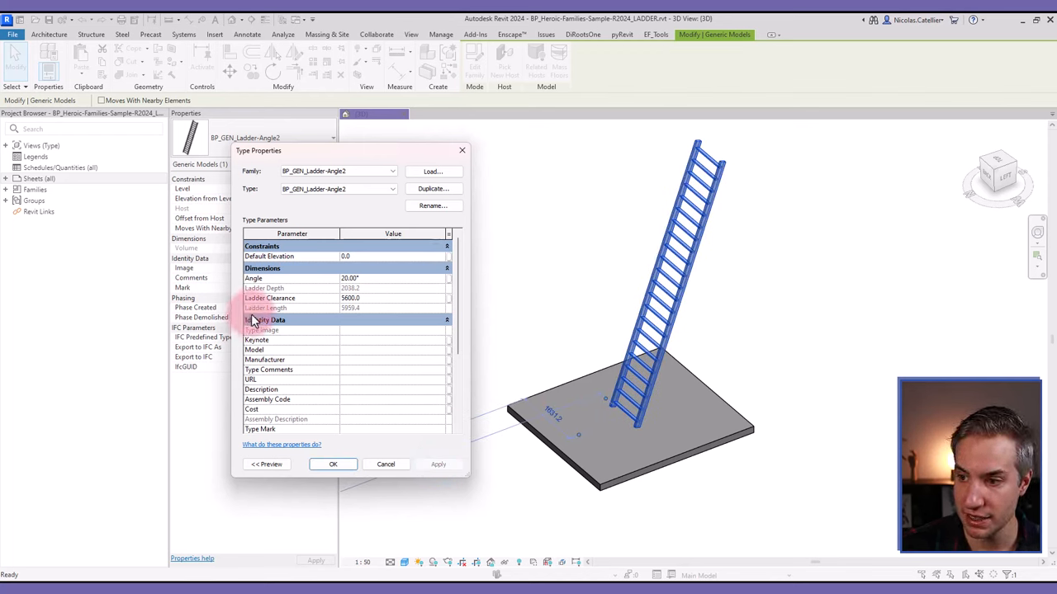
{"action": "mouse_move", "coordinate": [601, 446]}
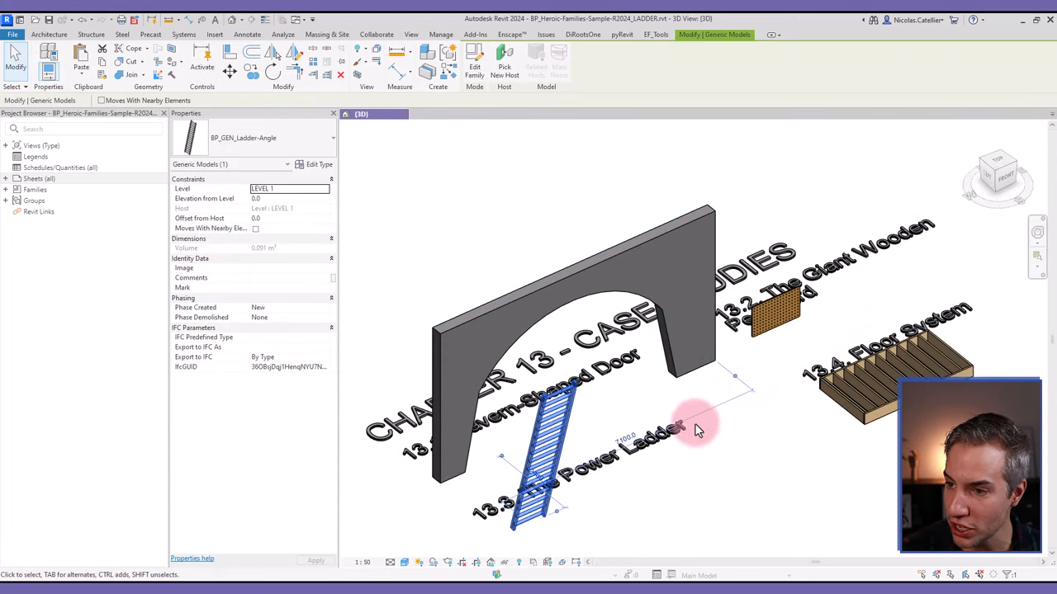
{"action": "mouse_move", "coordinate": [707, 446]}
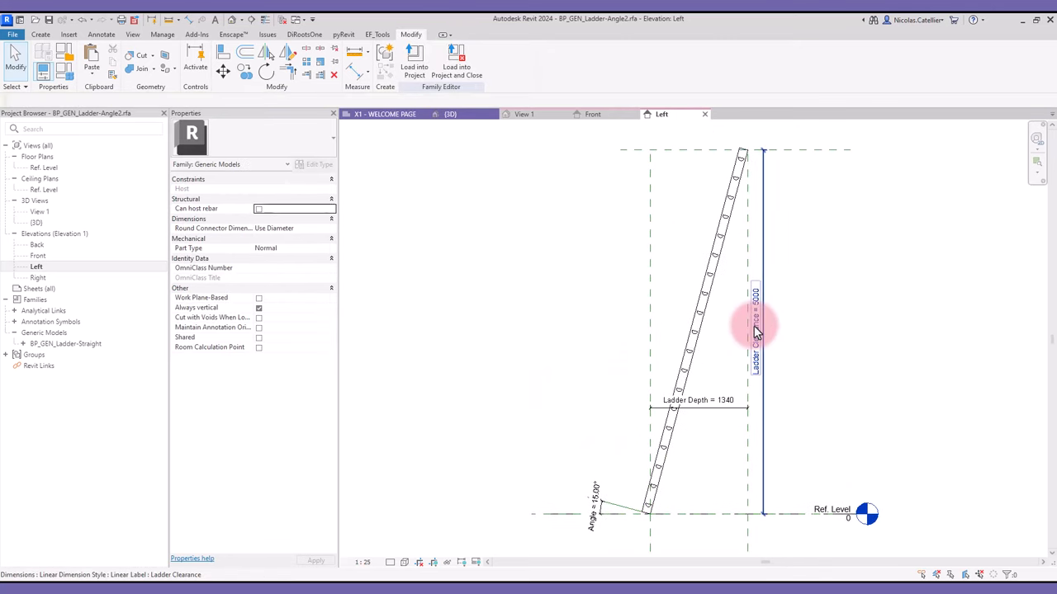
Select the ladder clearance dimension in the angled family's side view
{"action": "left_click", "coordinate": [754, 321]}
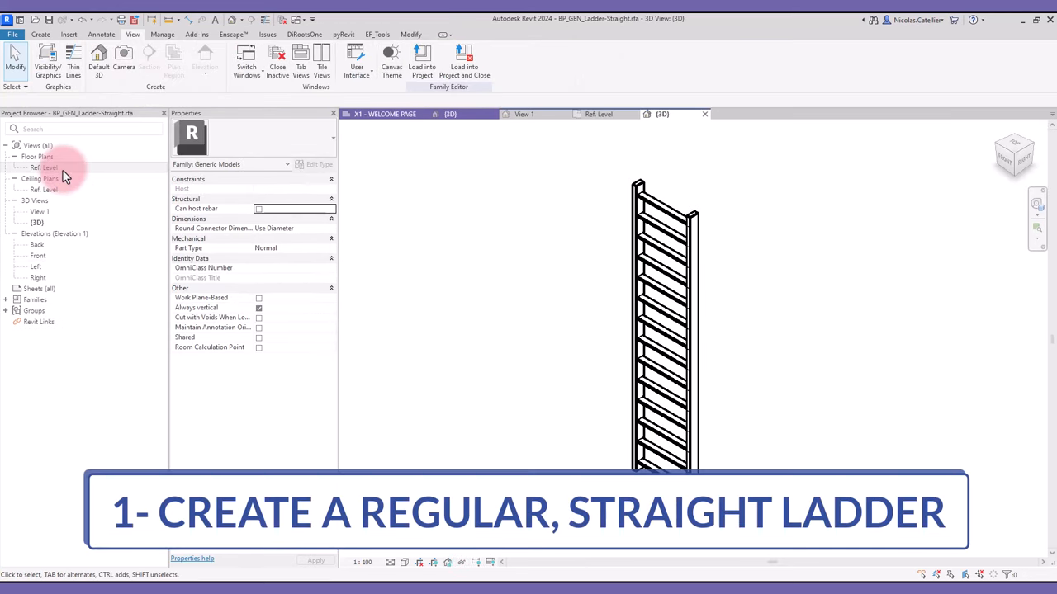
View the Ref. Level plan's rail thickness, length and rail depth dimensions, then select a rung
{"action": "double_click", "coordinate": [44, 168]}
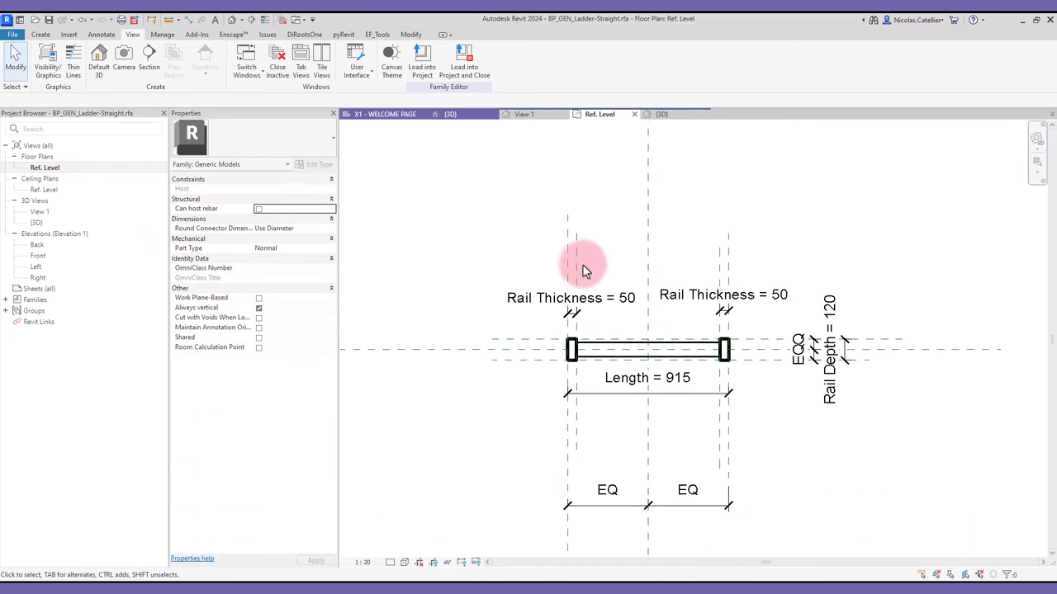
{"action": "left_click", "coordinate": [571, 350]}
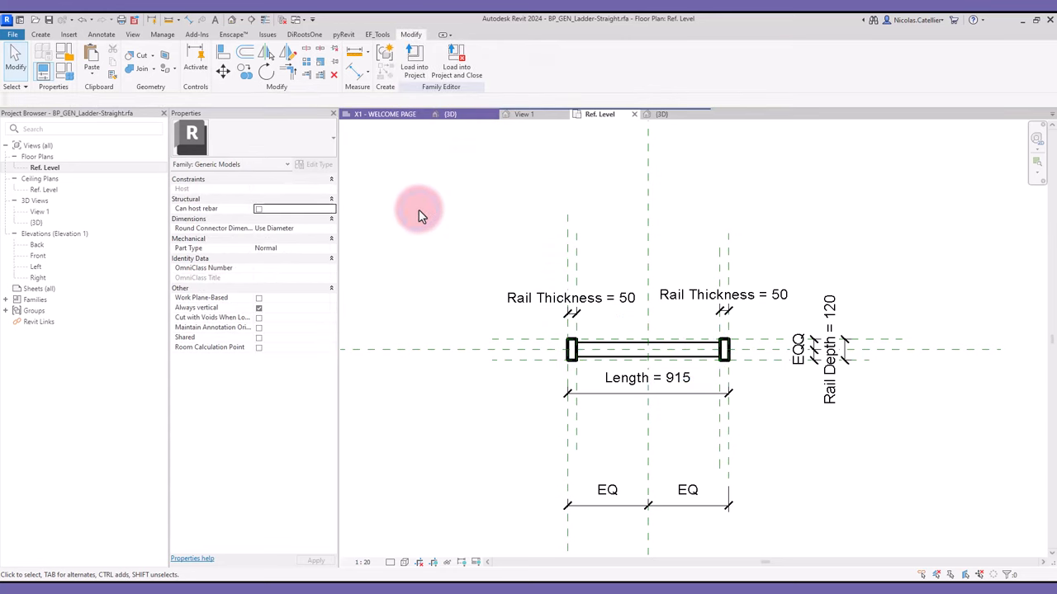
{"action": "left_click", "coordinate": [647, 377]}
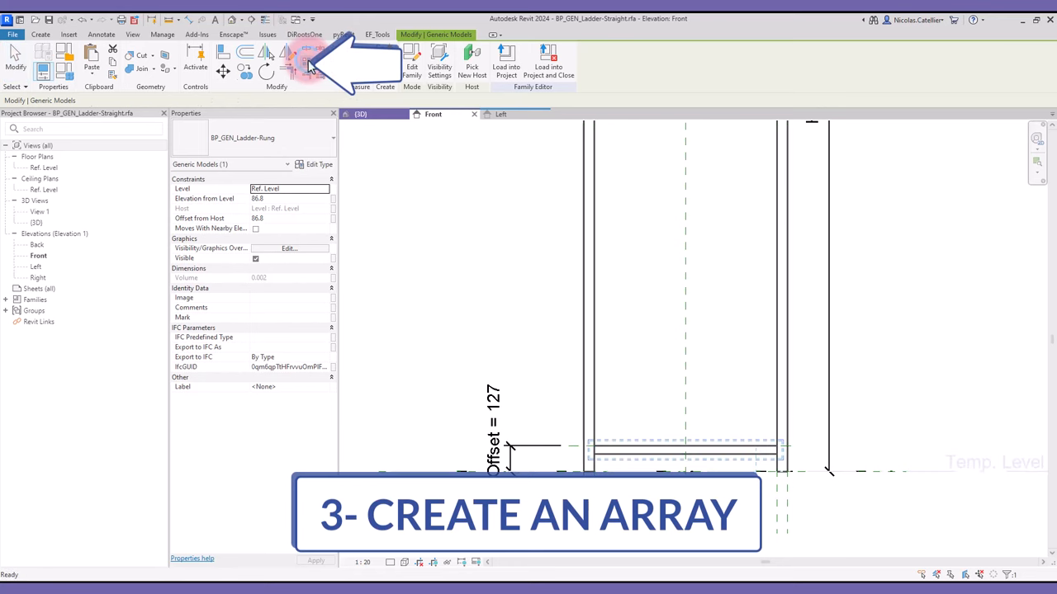
Array the rung with count labelled 'Number of Rungs', driven by (Height − 2×Height Offset)/254 mm
{"action": "left_click", "coordinate": [304, 56]}
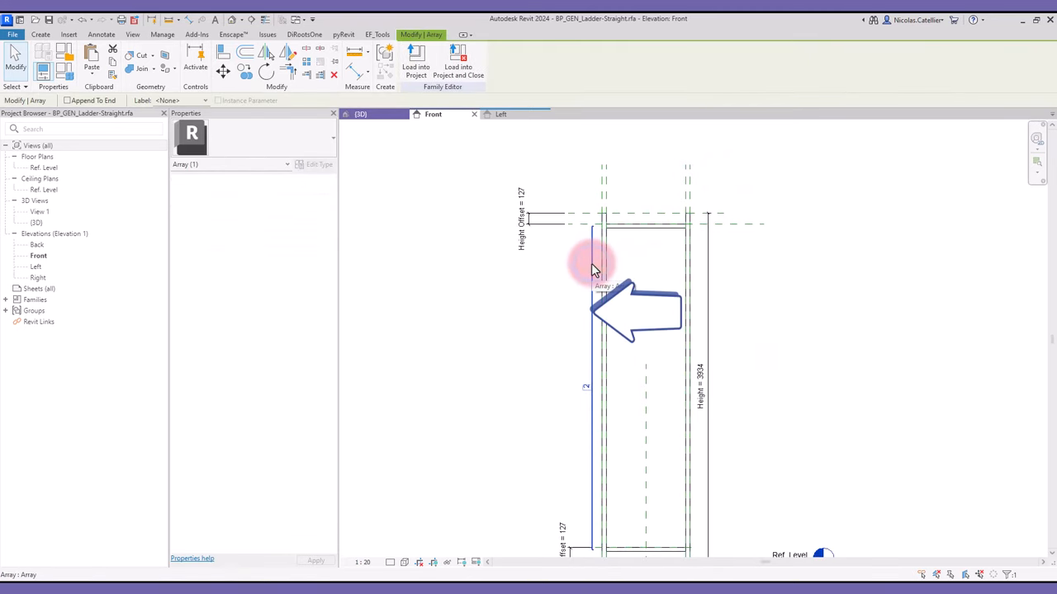
{"action": "left_click", "coordinate": [205, 101]}
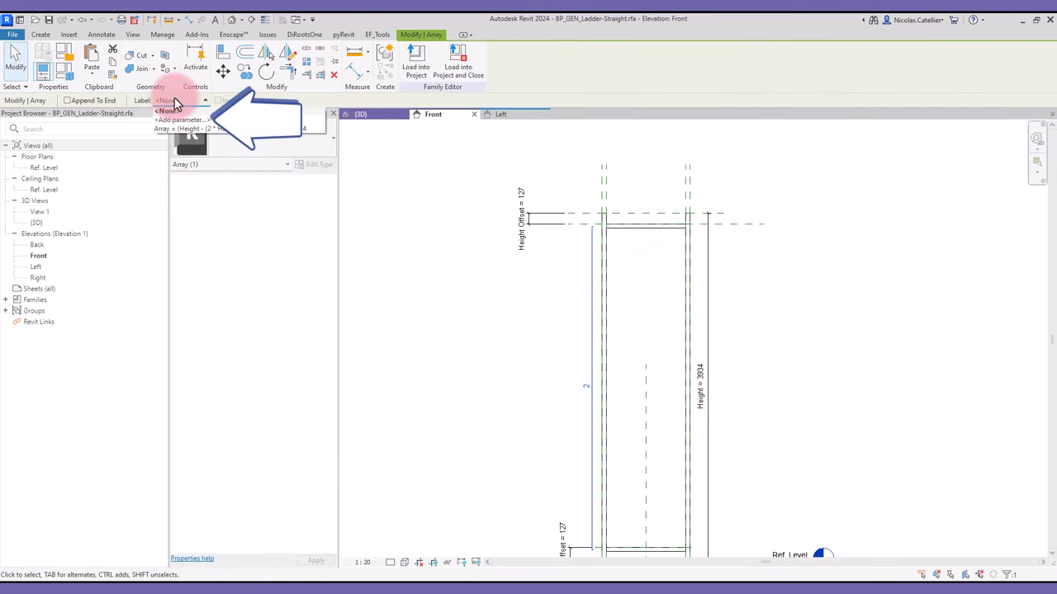
{"action": "left_click", "coordinate": [181, 119]}
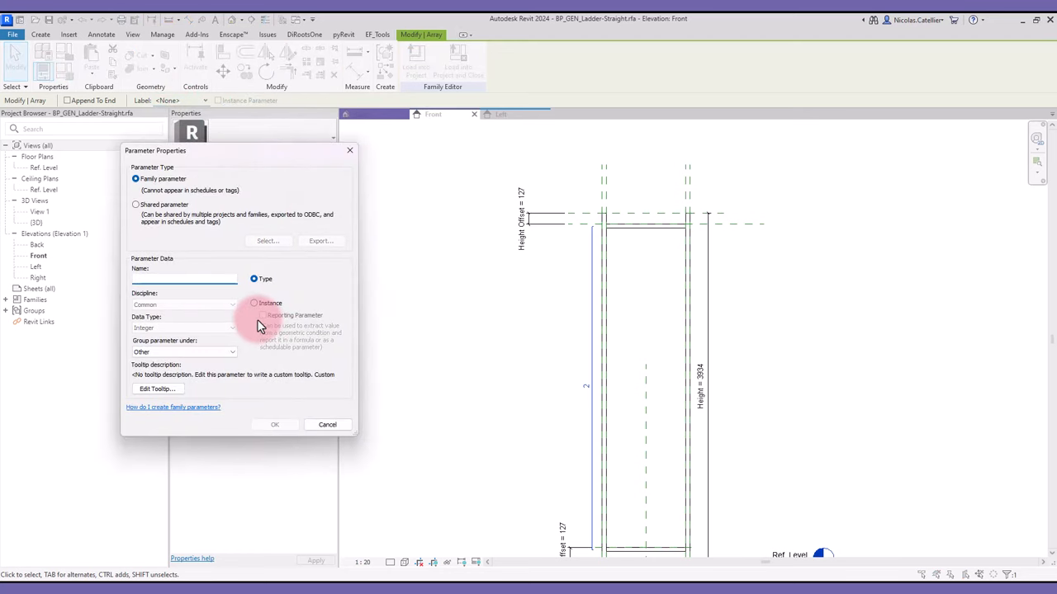
{"action": "type", "text": "Number of Rungs"}
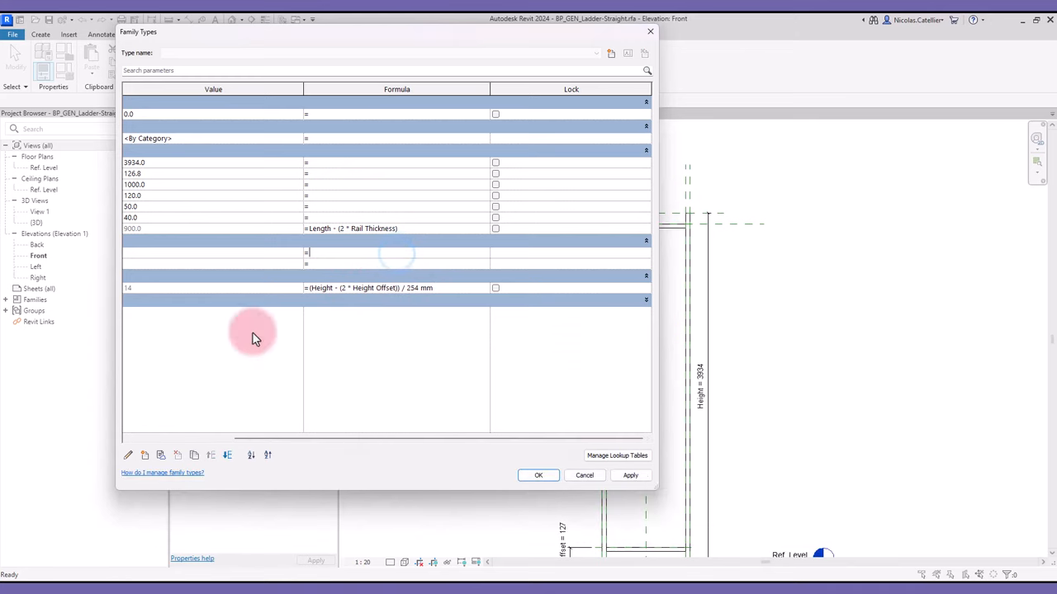
{"action": "left_click", "coordinate": [538, 475]}
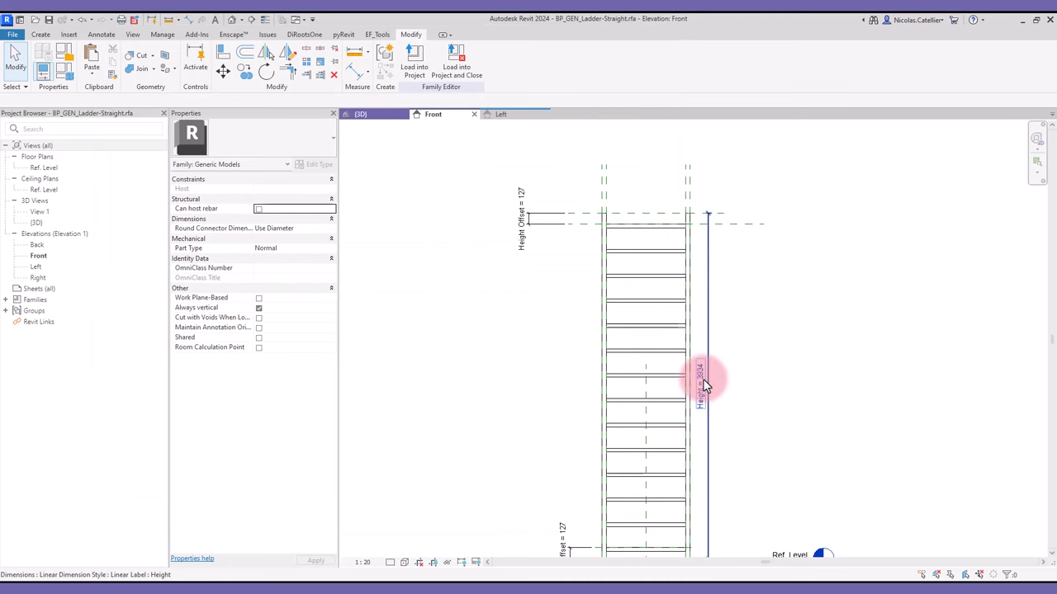
Select the height dimension, then enable Work Plane-Based for the straight ladder family
{"action": "left_click", "coordinate": [700, 387]}
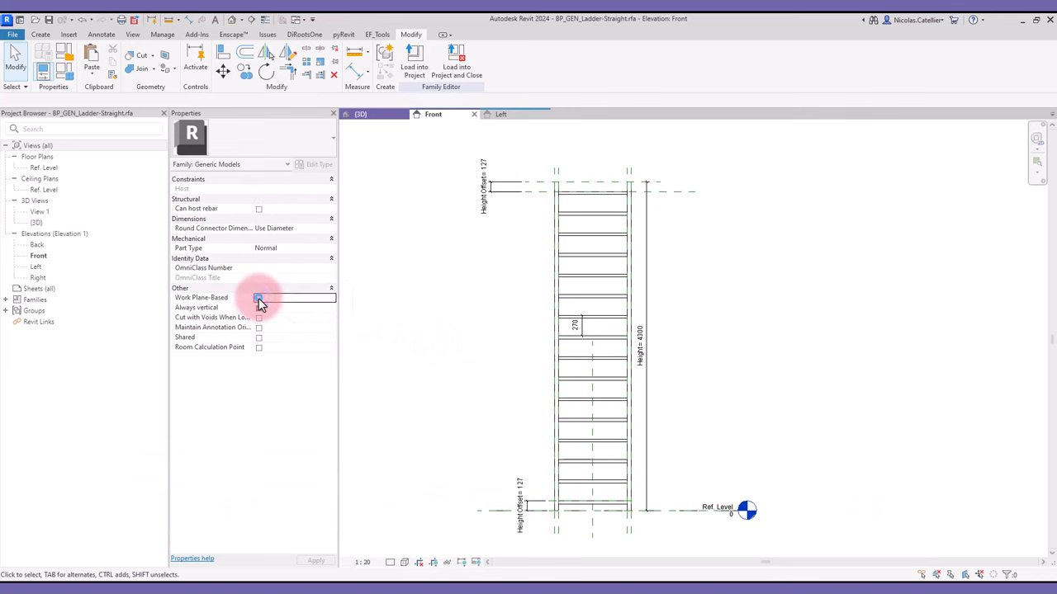
{"action": "left_click", "coordinate": [257, 297]}
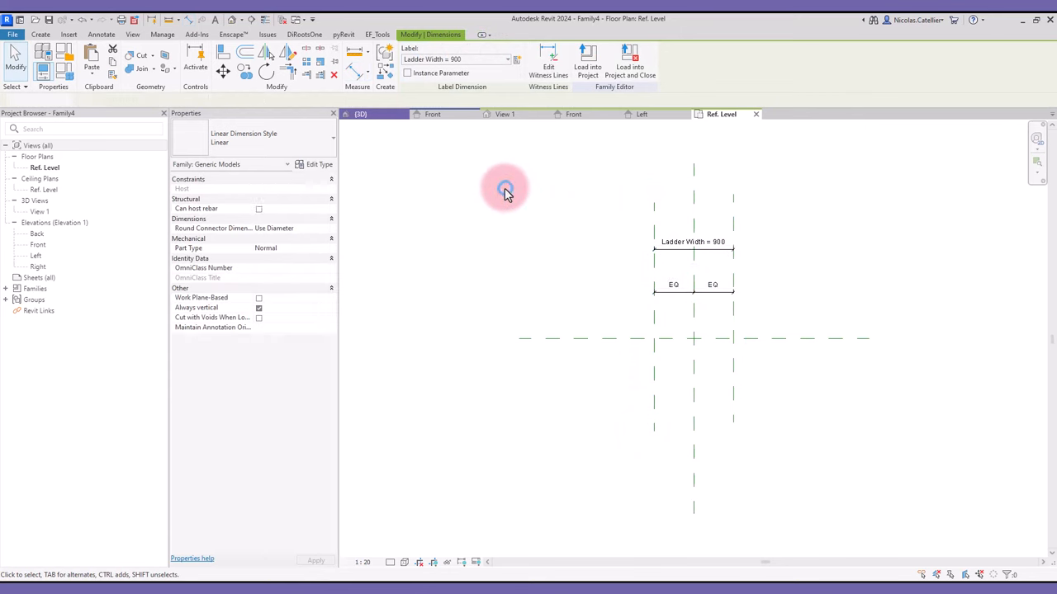
Label the horizontal dimension a (940) and add a vertical dimension b (2285) from the level
{"action": "left_click", "coordinate": [641, 114]}
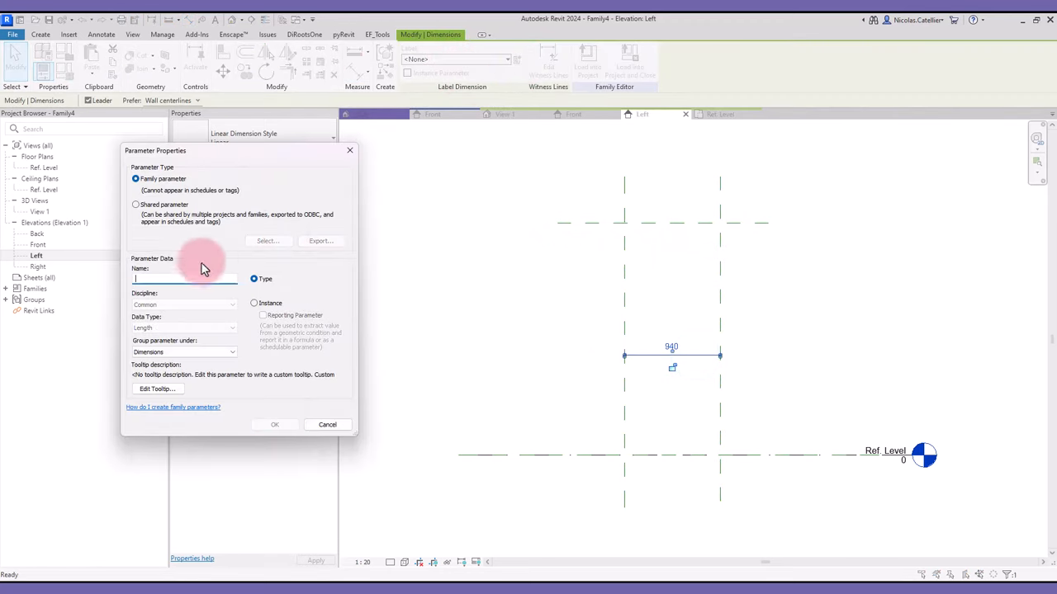
{"action": "left_click", "coordinate": [327, 425]}
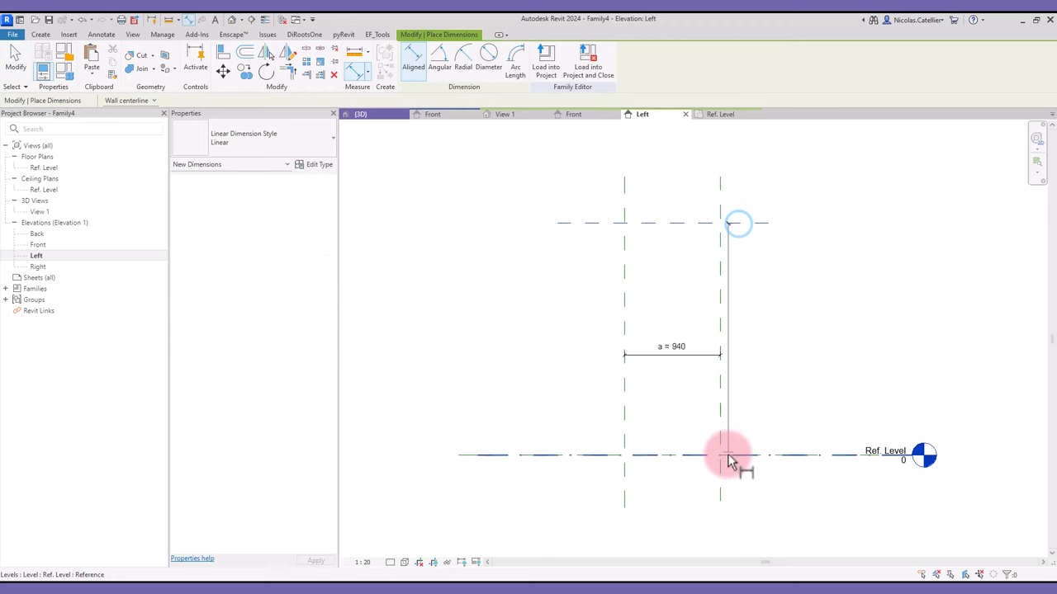
{"action": "left_click", "coordinate": [724, 455]}
{"action": "type", "text": "b"}
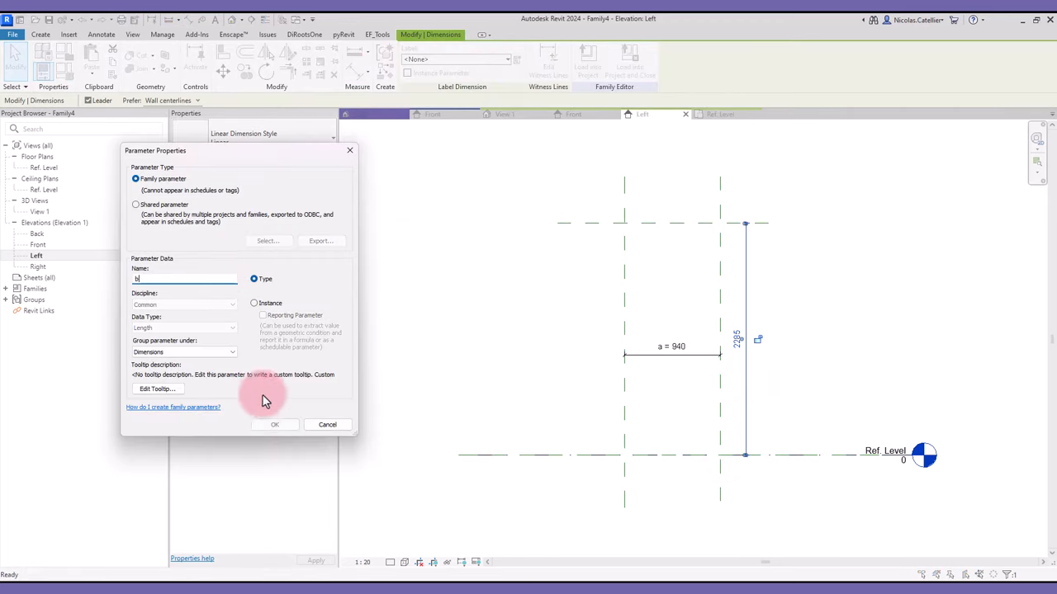
{"action": "left_click", "coordinate": [274, 425]}
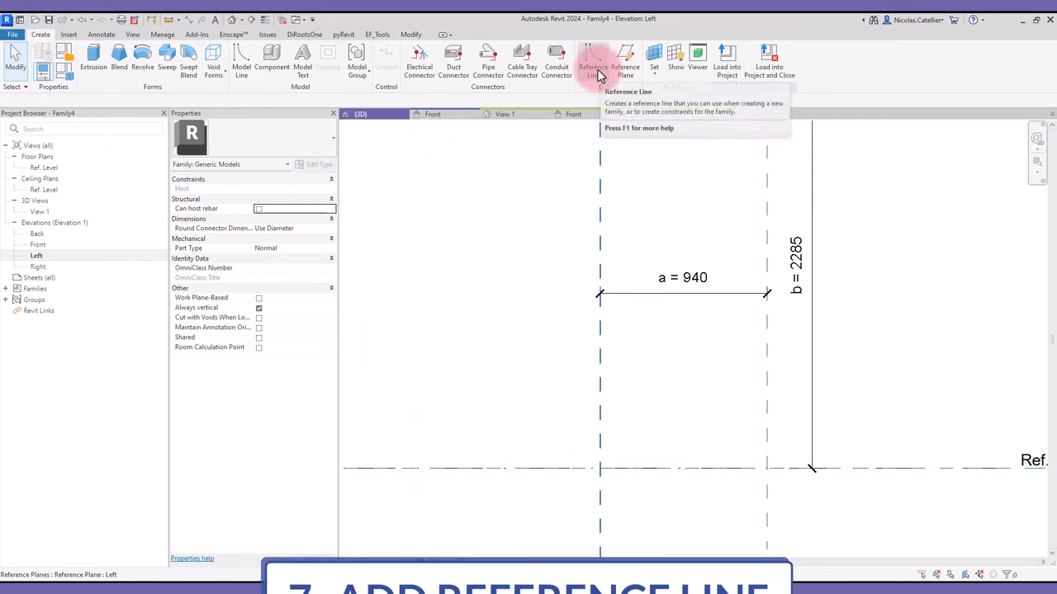
Sketch a sloped reference line from the level and start its angular dimension
{"action": "left_click", "coordinate": [590, 58]}
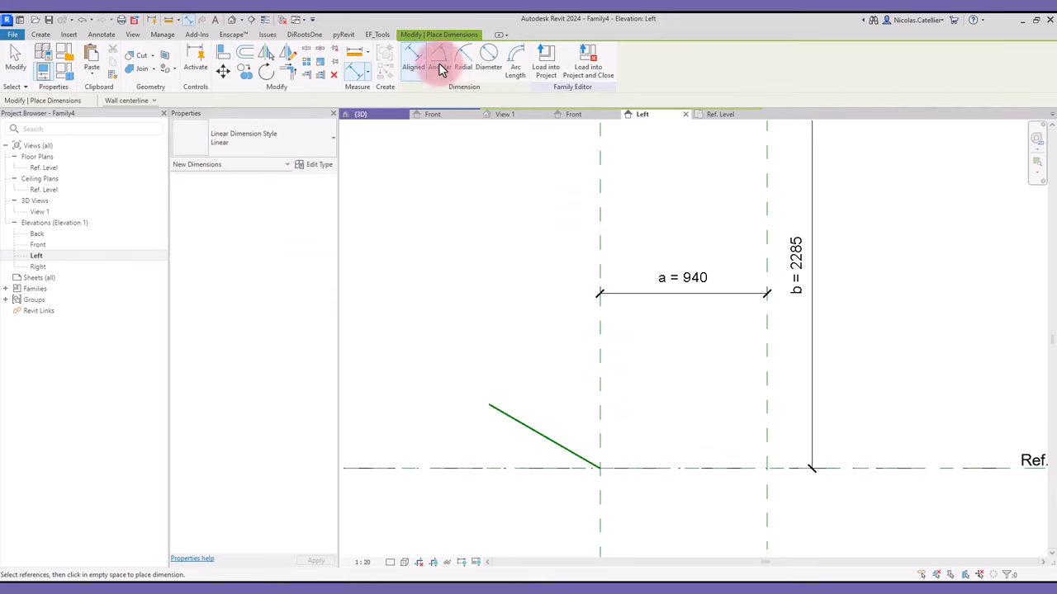
{"action": "left_click", "coordinate": [439, 58]}
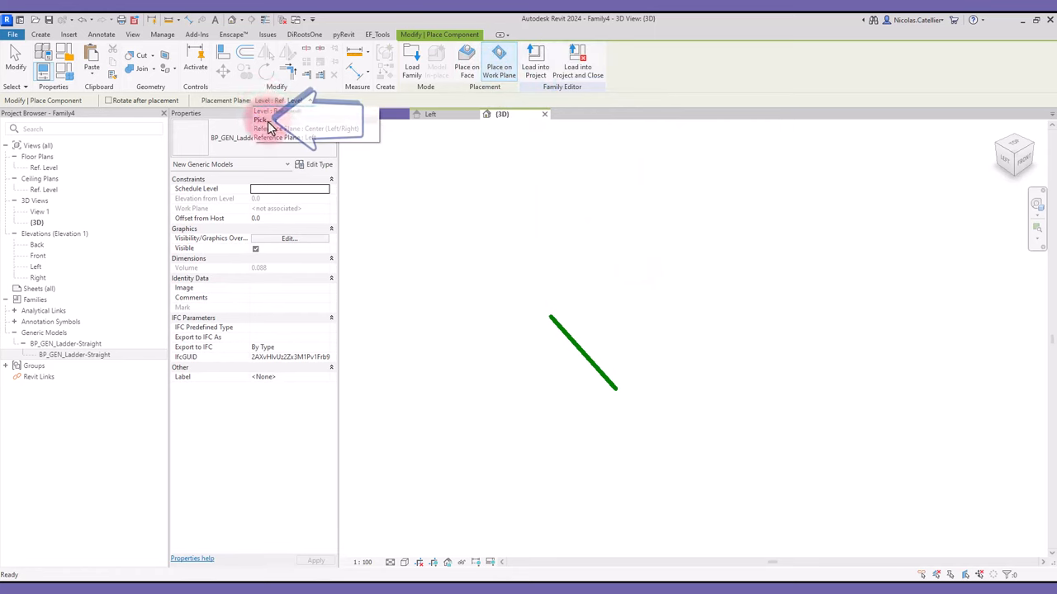
Host BF_GEN_Ladder-Straight on the angled reference line via Pick a plane, then view the left elevation
{"action": "left_click", "coordinate": [499, 63]}
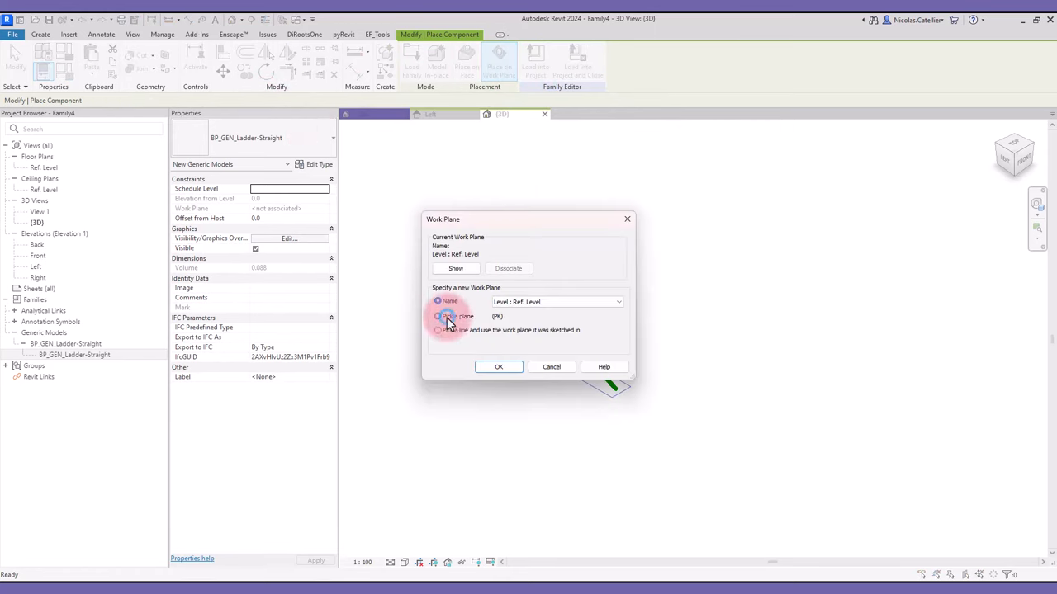
{"action": "left_click", "coordinate": [498, 366]}
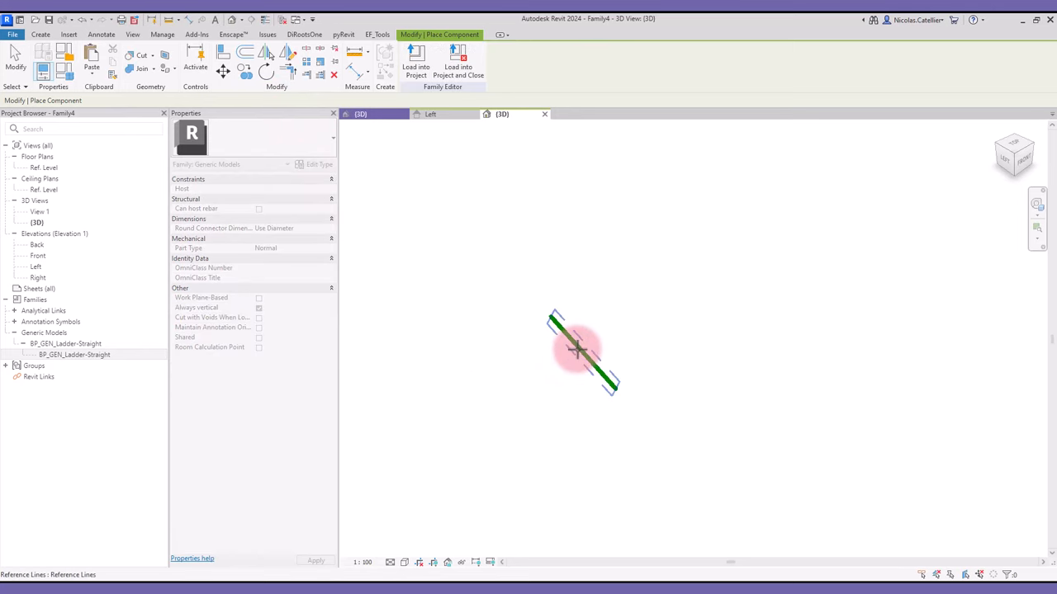
{"action": "mouse_move", "coordinate": [578, 347]}
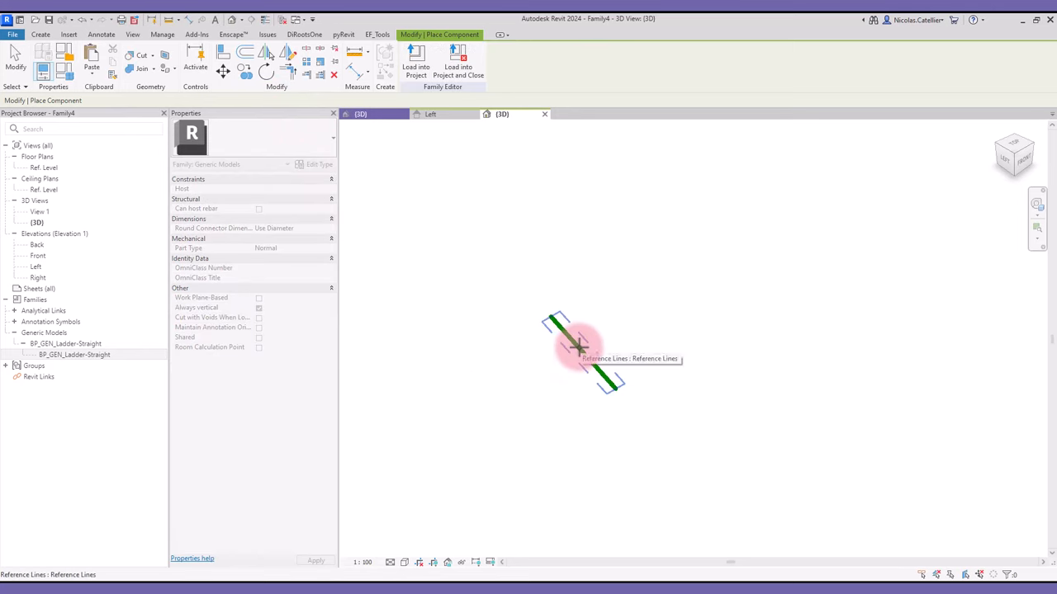
{"action": "left_click", "coordinate": [578, 347]}
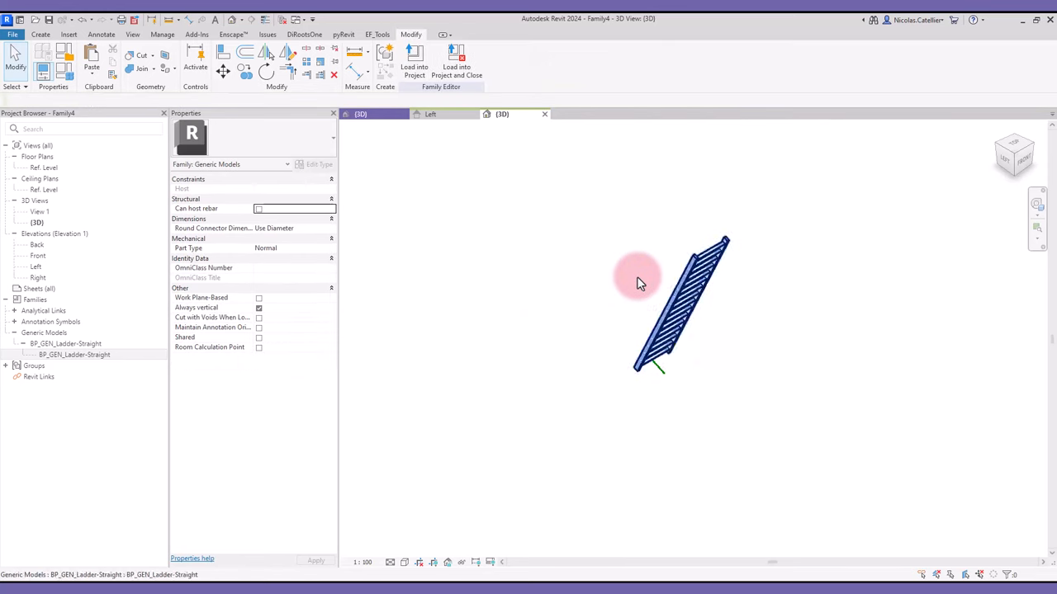
{"action": "left_click", "coordinate": [429, 114]}
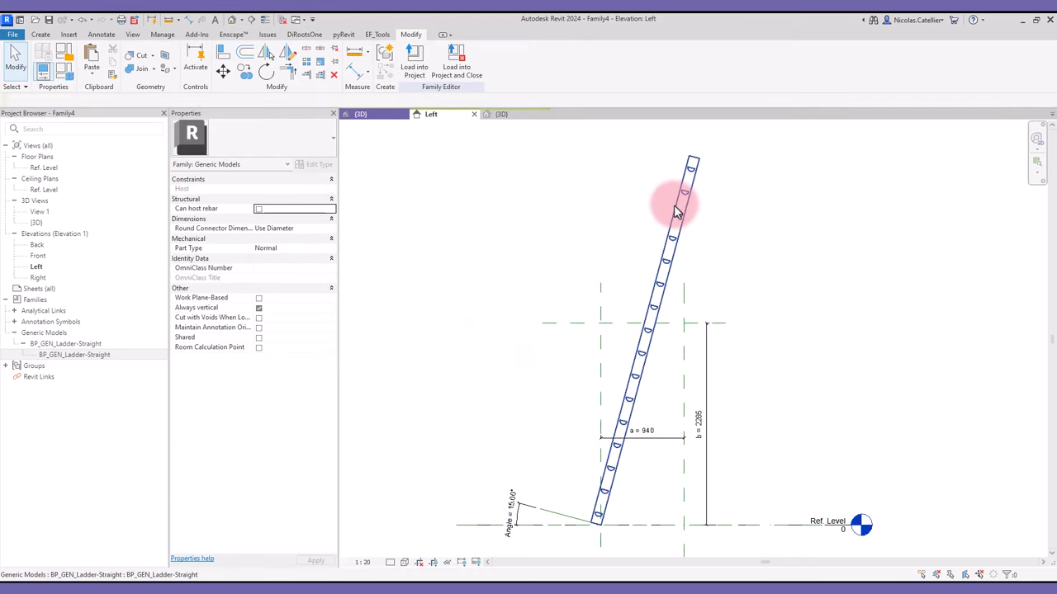
Select the nested ladder in the left elevation to show its instance properties
{"action": "left_click", "coordinate": [675, 211]}
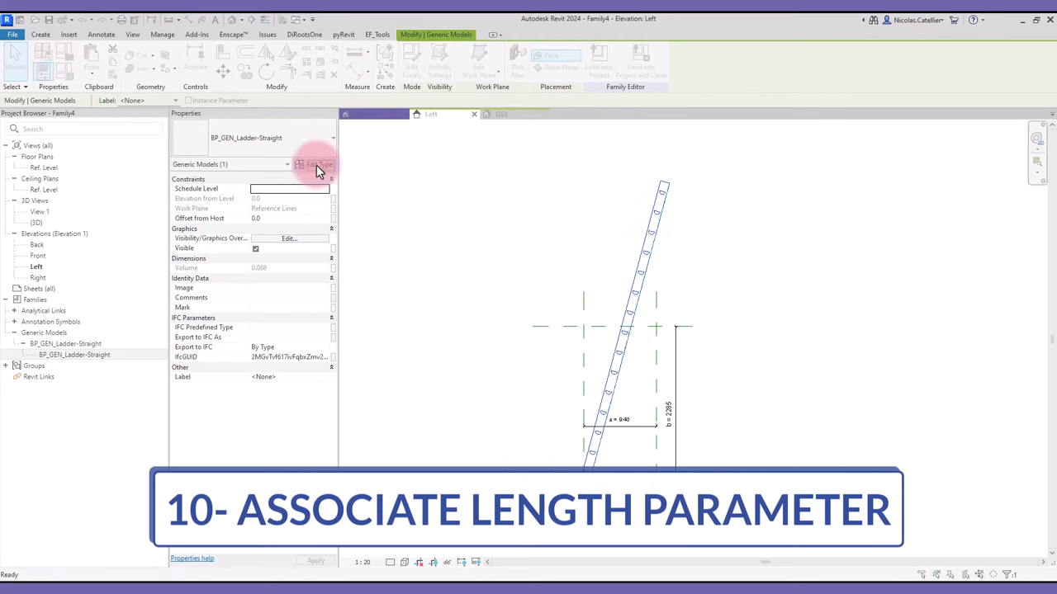
{"action": "left_click", "coordinate": [317, 166]}
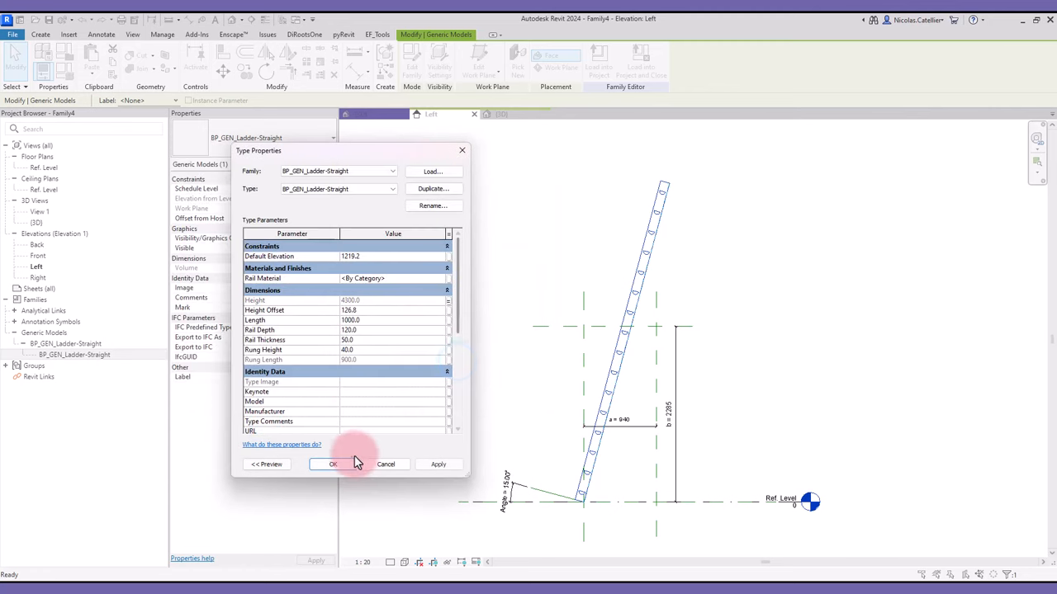
{"action": "left_click", "coordinate": [334, 464]}
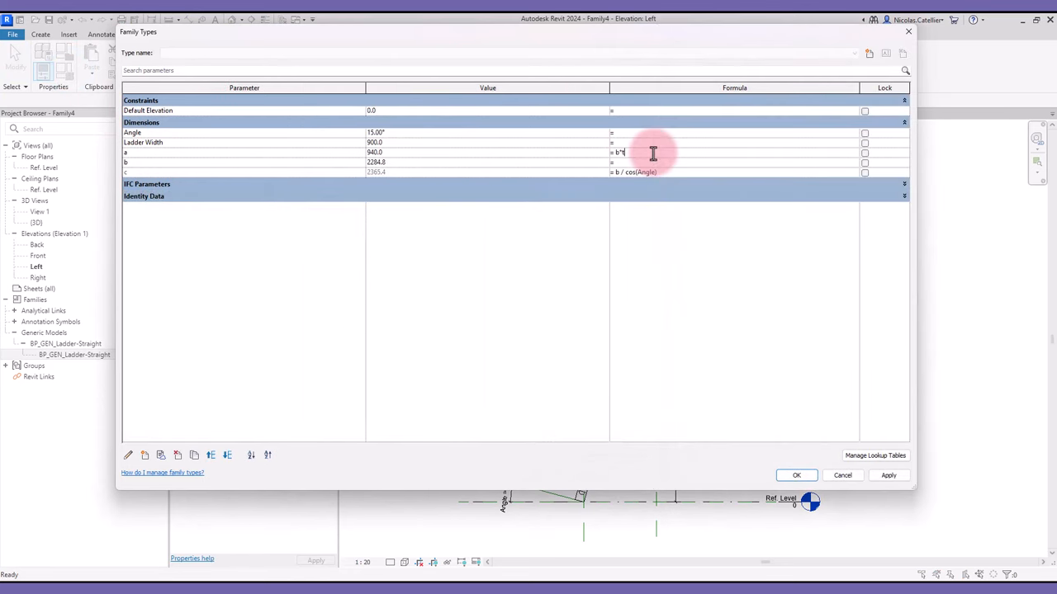
Set parameter a to the formula b * tan(Angle) in Family Types and accept it
{"action": "type", "text": "tan(Angle"}
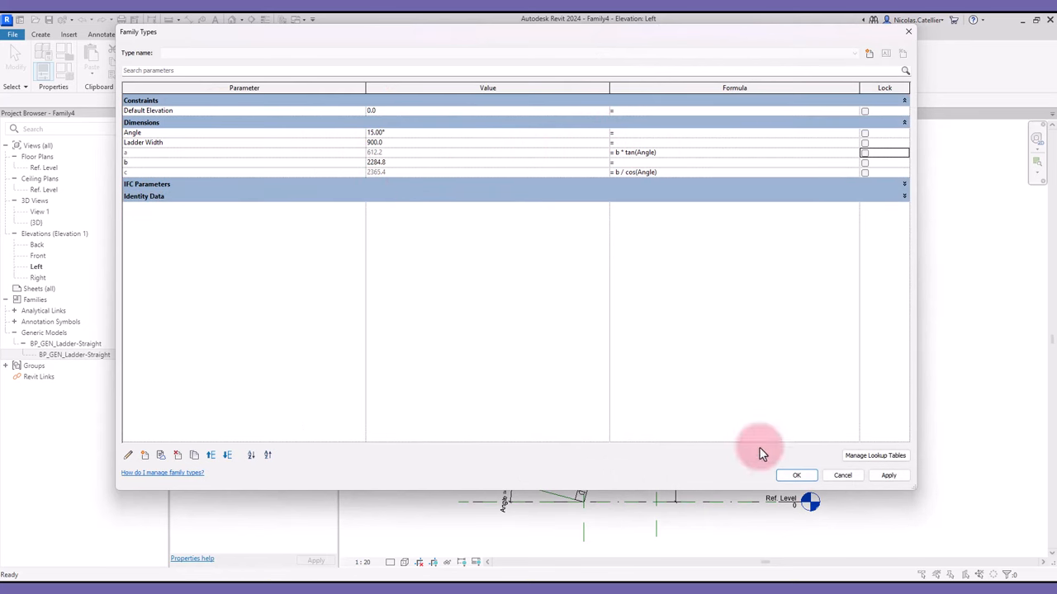
{"action": "left_click", "coordinate": [796, 476]}
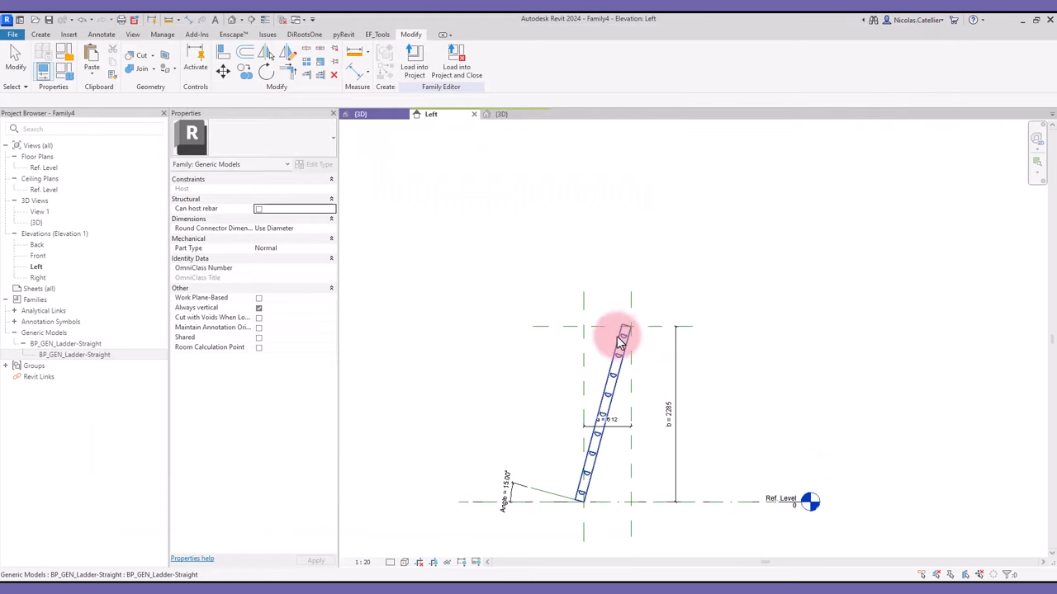
Create a 'Ladder Clearance' length type parameter grouped under Dimensions
{"action": "left_click", "coordinate": [668, 406]}
{"action": "type", "text": "L"}
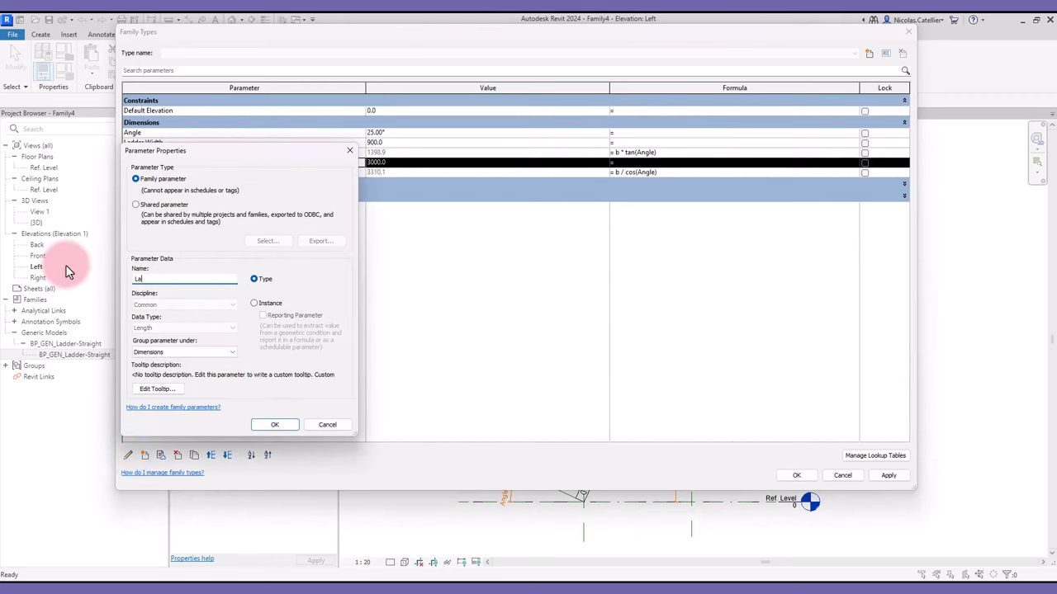
{"action": "type", "text": "adder Cle"}
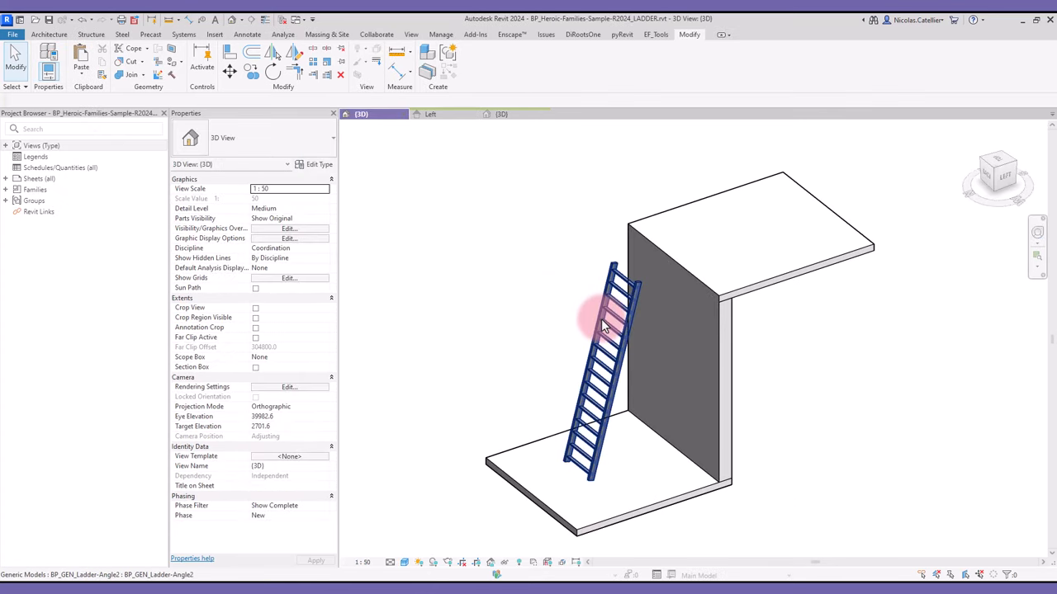
Select the placed ladder and review its type properties
{"action": "left_click", "coordinate": [602, 326]}
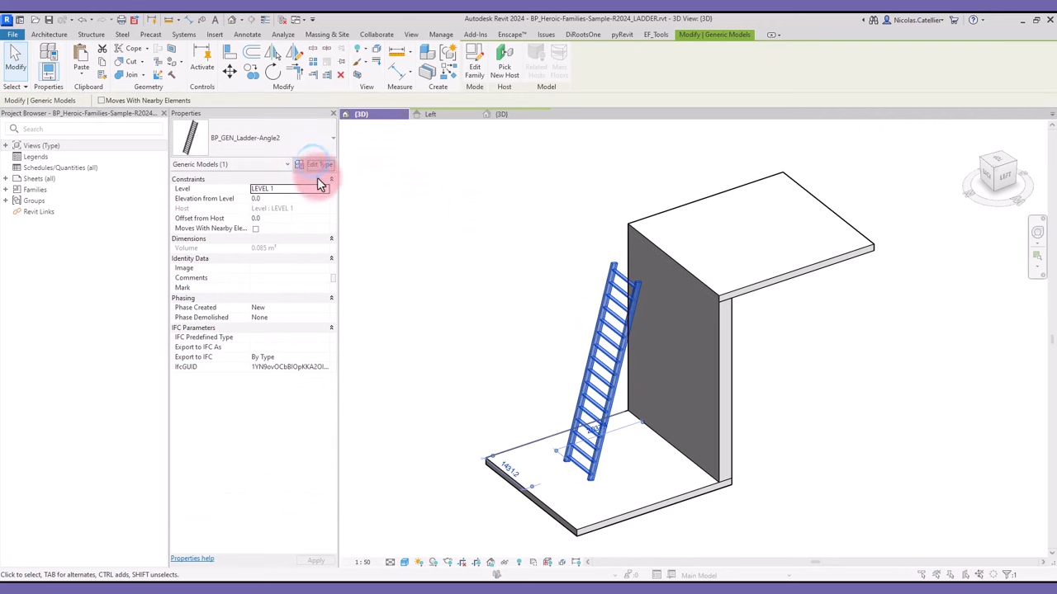
{"action": "left_click", "coordinate": [317, 165]}
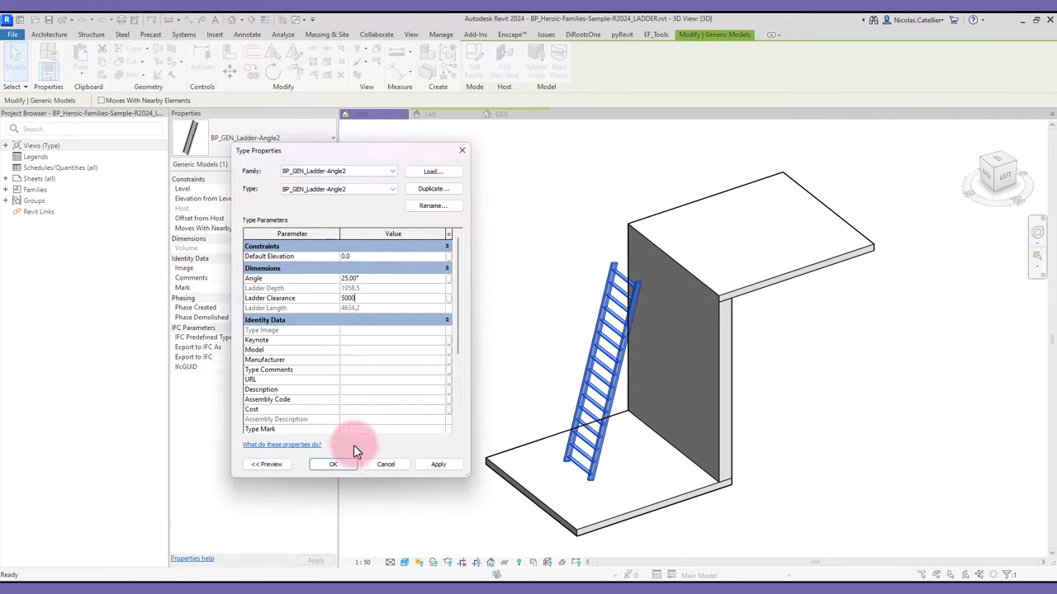
{"action": "left_click", "coordinate": [333, 464]}
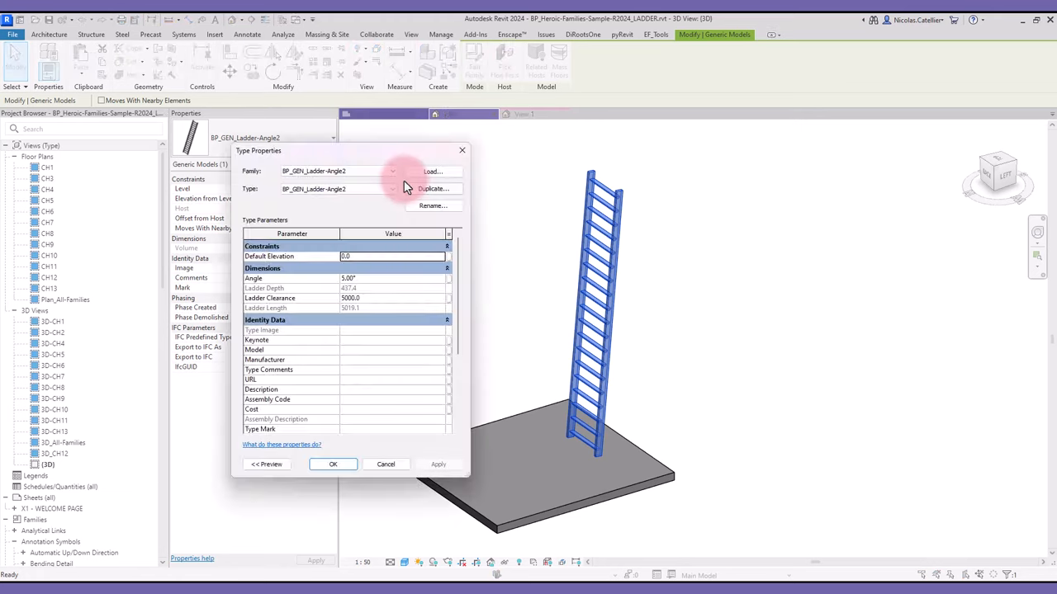
Set the ladder type's Angle (typed 10.00) and Ladder Clearance 3000, then apply
{"action": "left_click", "coordinate": [388, 277]}
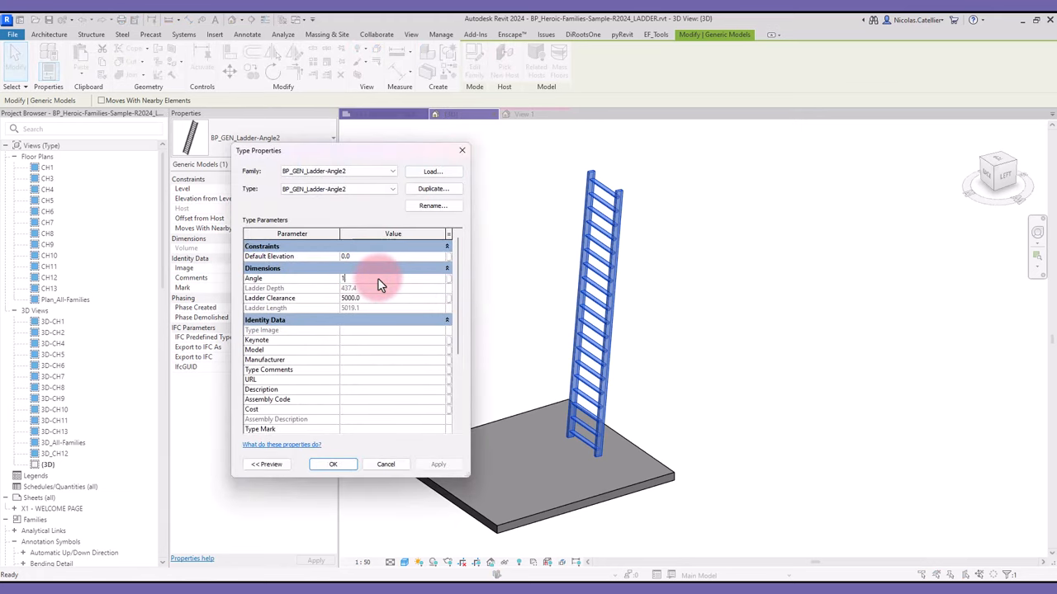
{"action": "type", "text": "10.00°"}
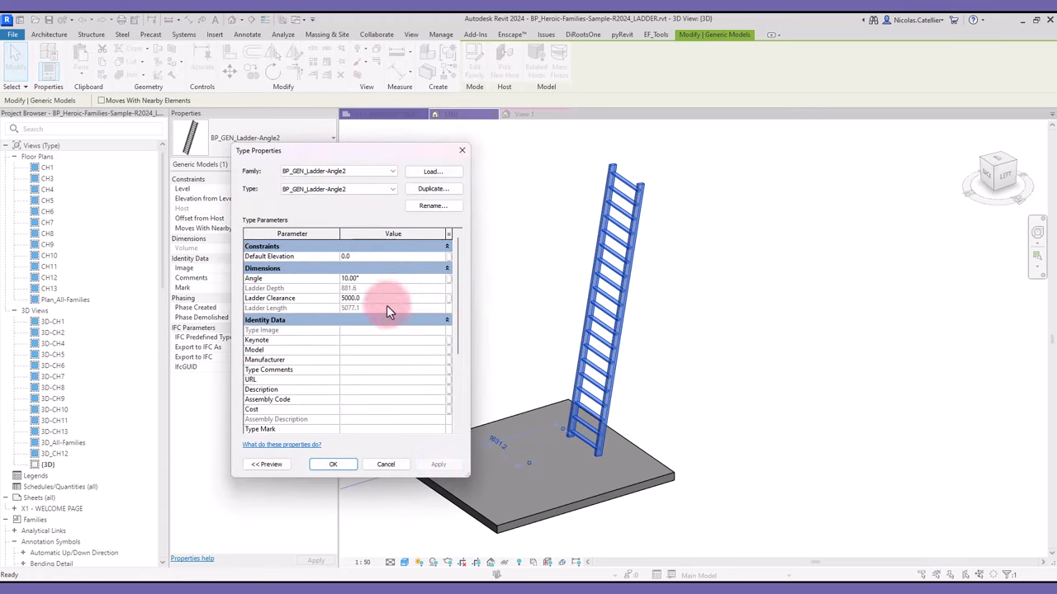
{"action": "left_click", "coordinate": [379, 297]}
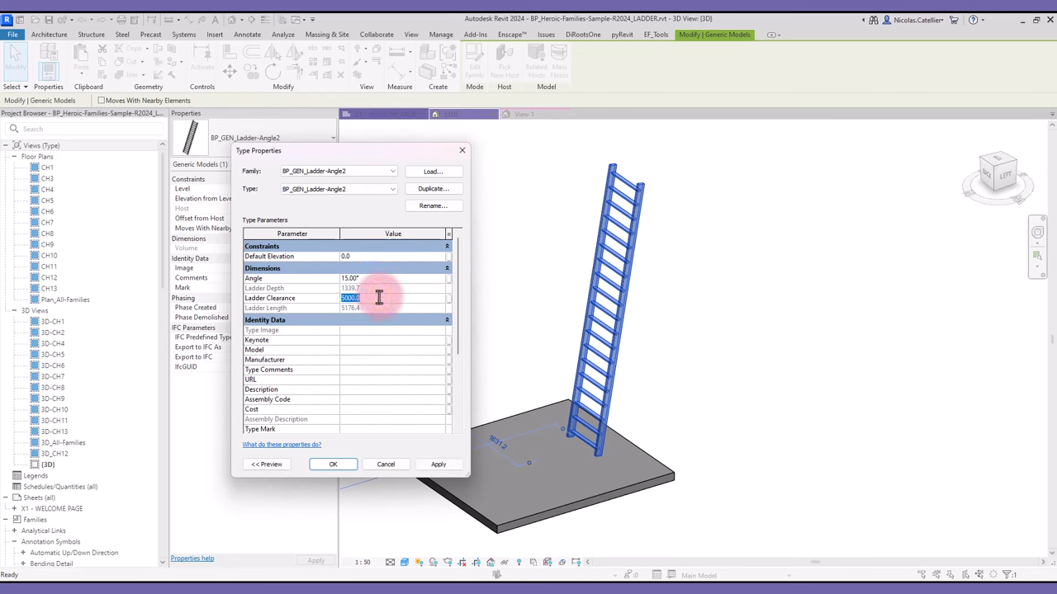
{"action": "left_click", "coordinate": [439, 464]}
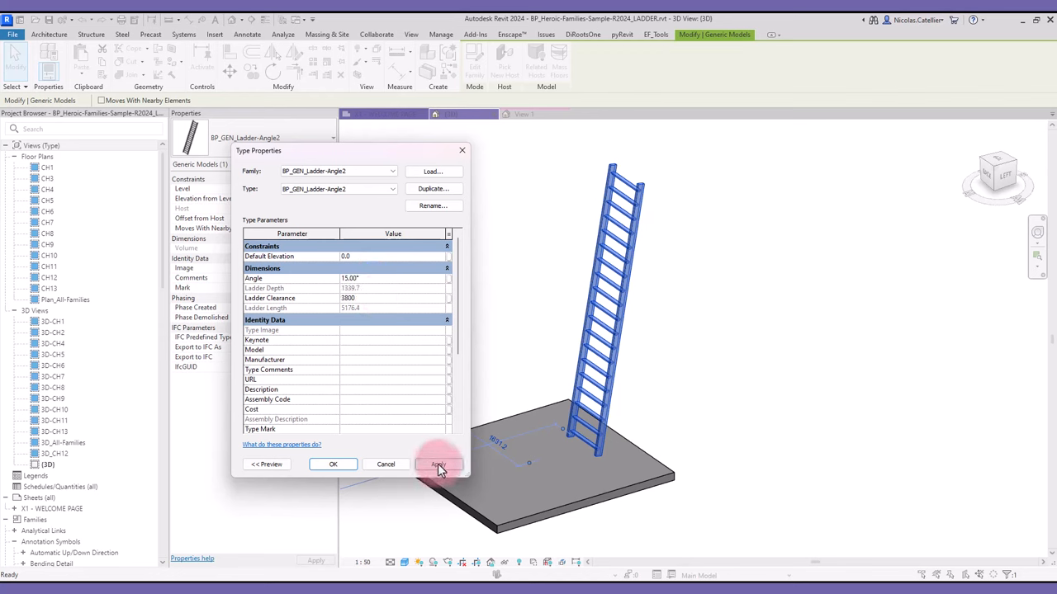
{"action": "left_click", "coordinate": [440, 464]}
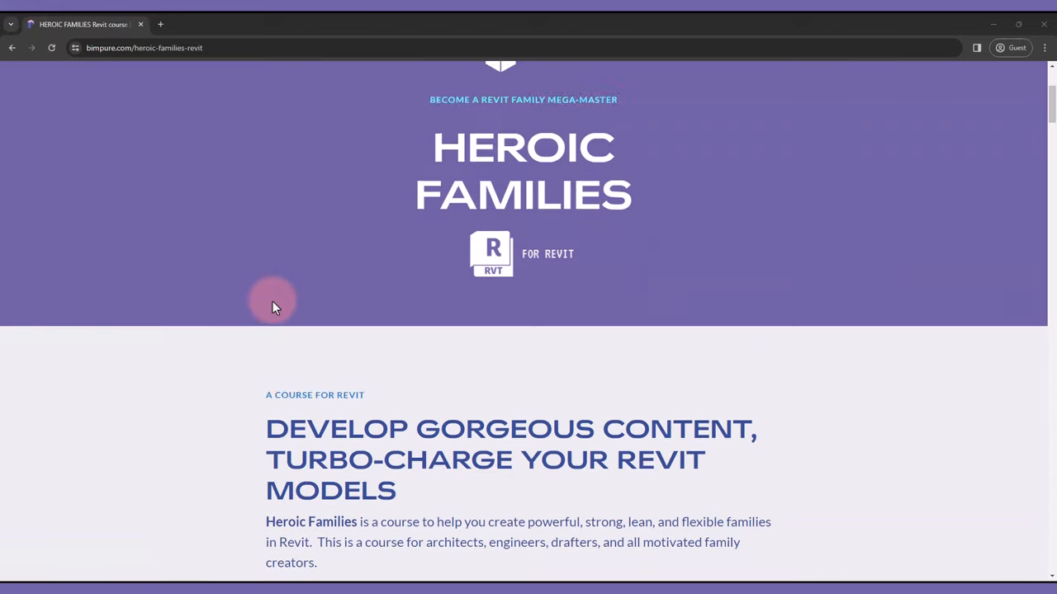
Scroll the Heroic Families course page down through its skill sections to the contents
{"action": "scroll", "scroll_direction": "down", "scroll_amount": 3}
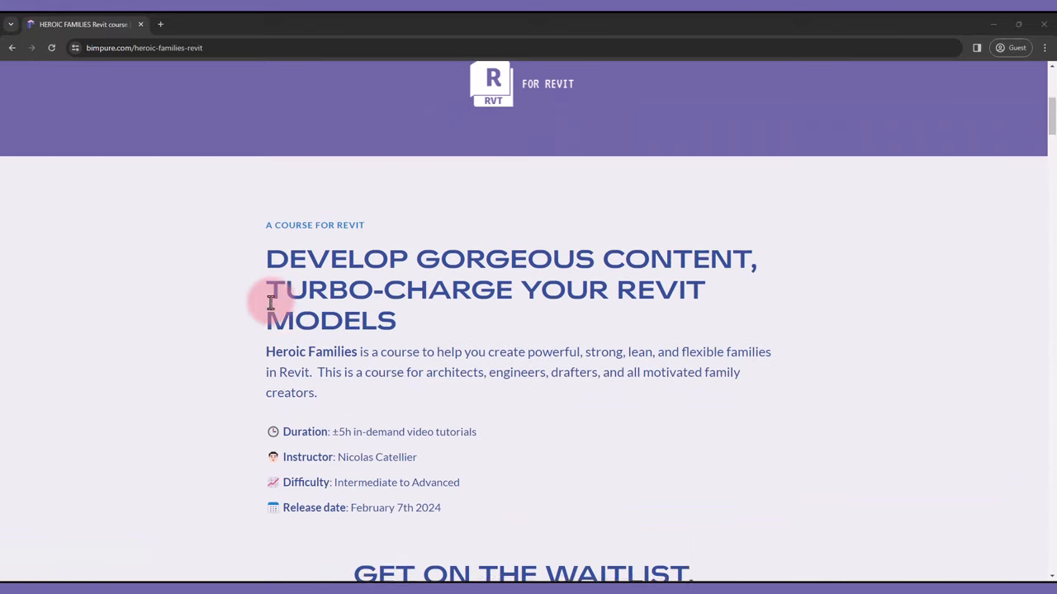
{"action": "scroll", "scroll_direction": "down", "scroll_amount": 3}
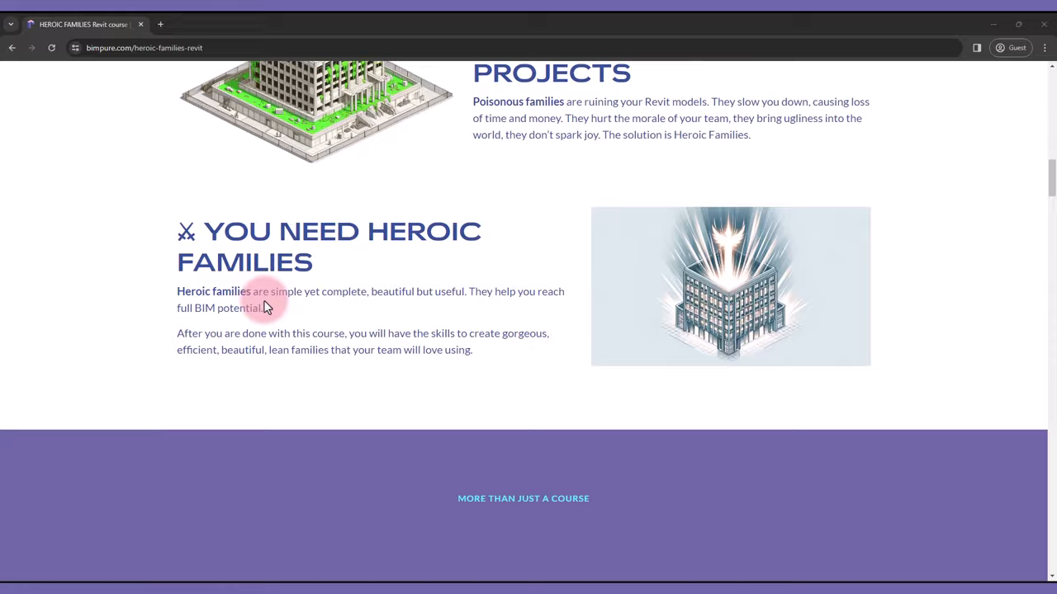
{"action": "scroll", "scroll_direction": "down", "scroll_amount": 3}
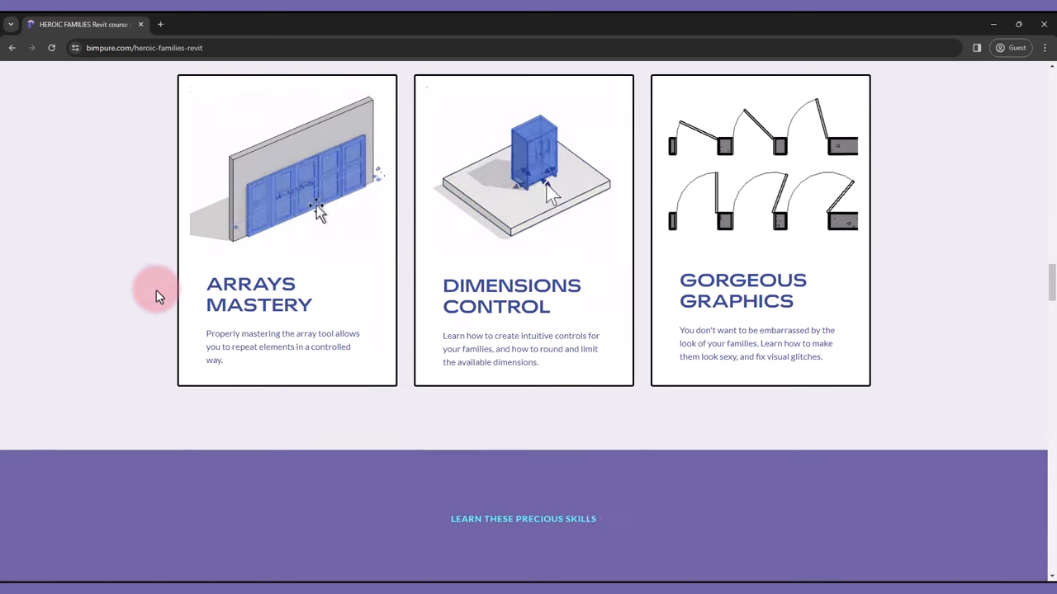
{"action": "scroll", "scroll_direction": "down", "scroll_amount": 3}
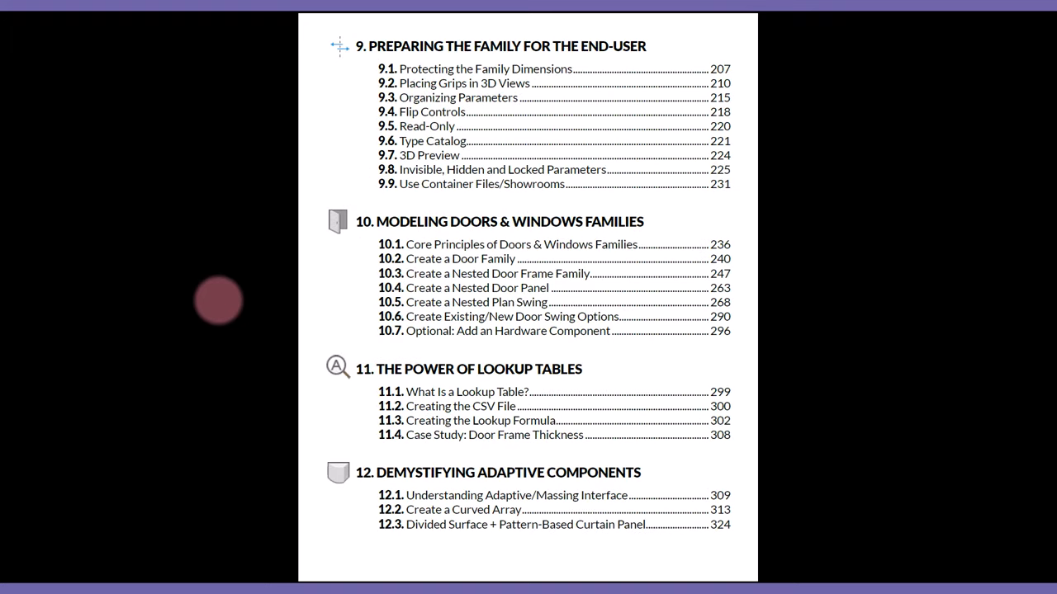
{"action": "mouse_move", "coordinate": [304, 178]}
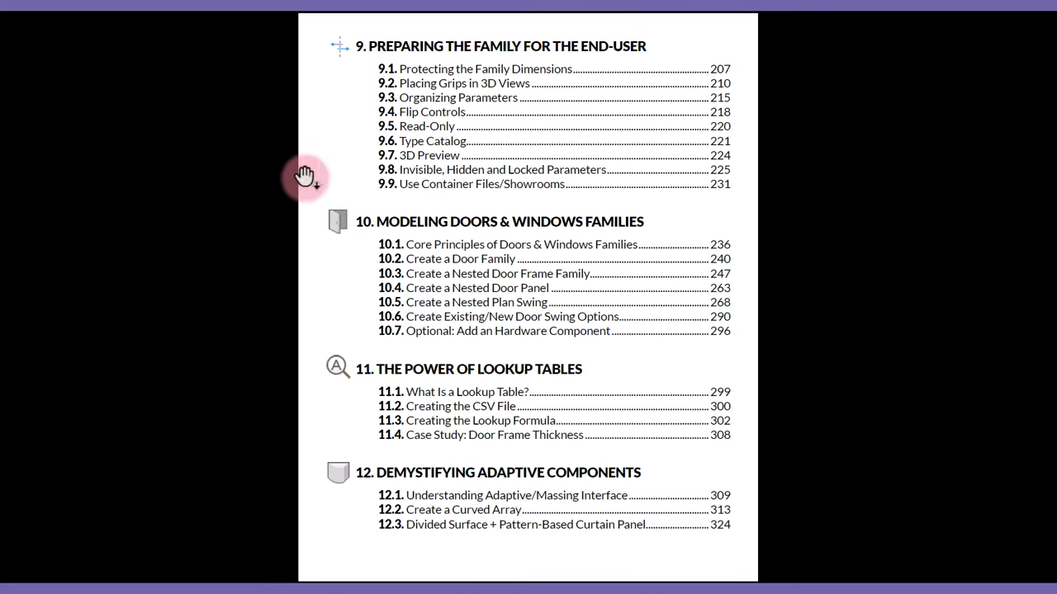